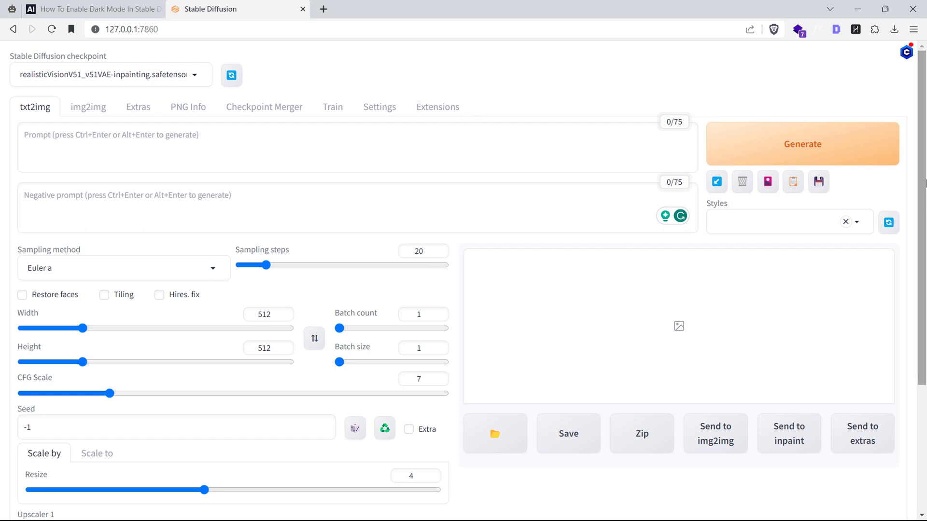
{"action": "mouse_move", "coordinate": [921, 146]}
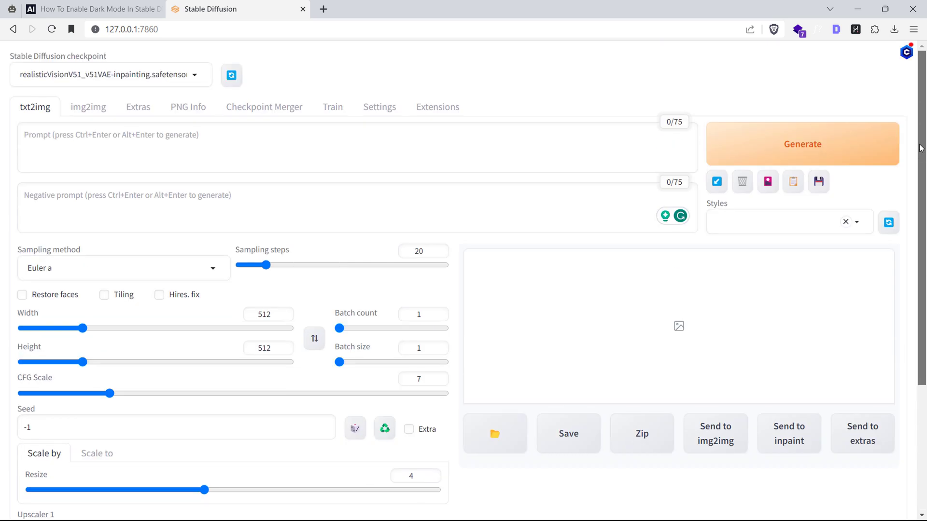
- Browse the img2img, Inpaint sketch and PNG Info pages, then return to txt2img before reloading with ?__theme=dark
{"action": "left_click", "coordinate": [88, 106]}
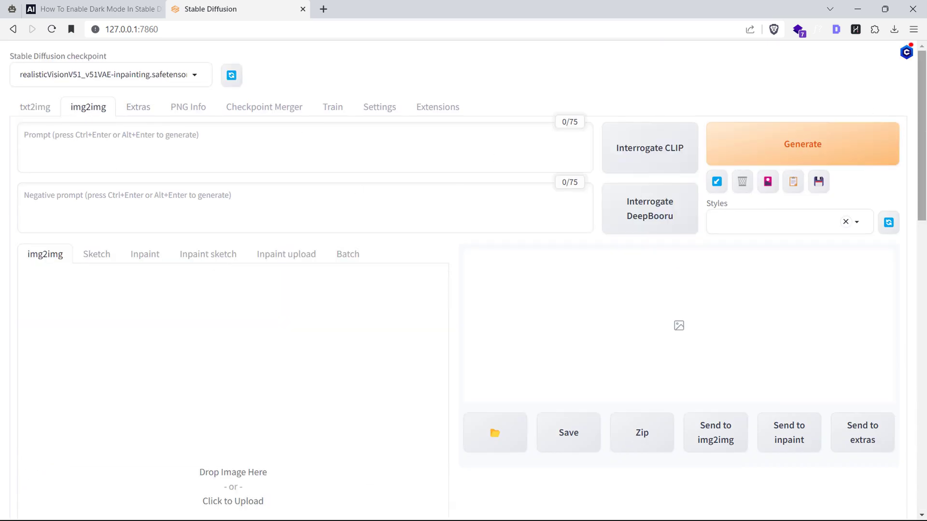
{"action": "scroll", "scroll_direction": "down", "scroll_amount": 3}
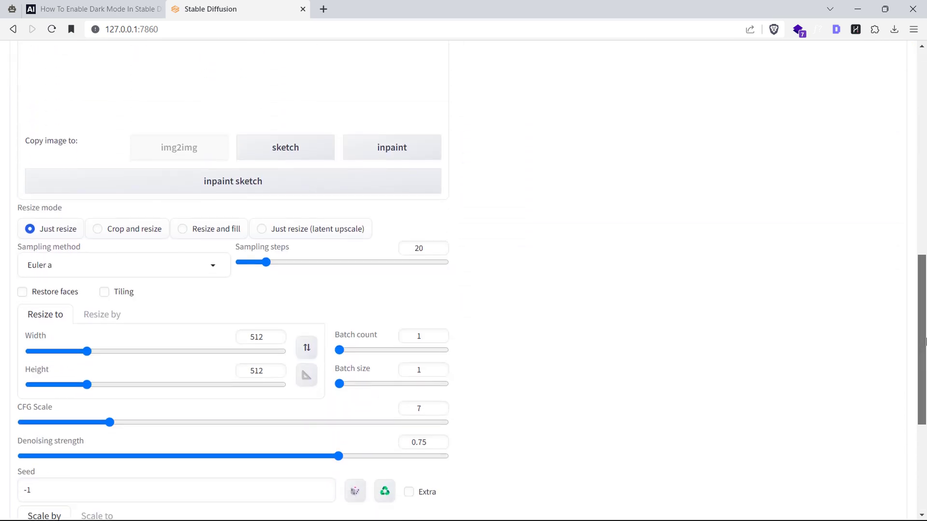
{"action": "scroll", "scroll_direction": "up", "scroll_amount": 3}
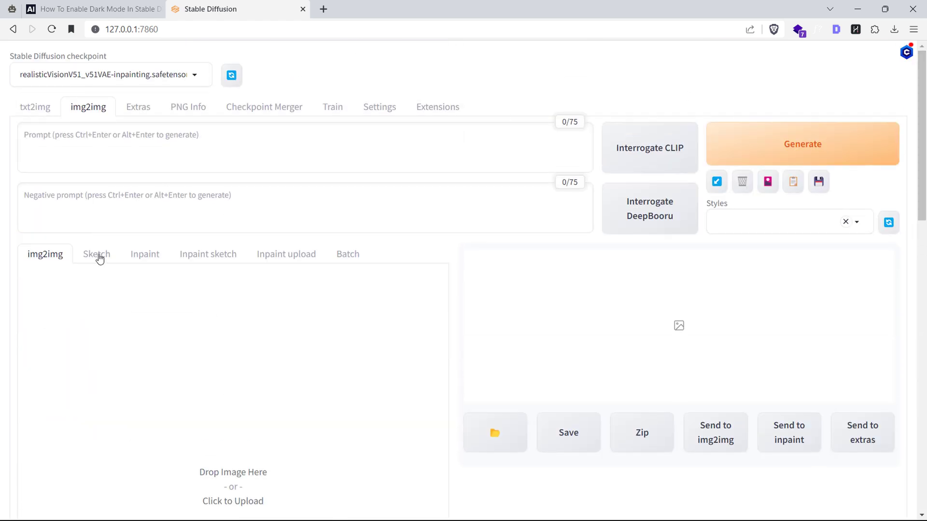
{"action": "left_click", "coordinate": [208, 254]}
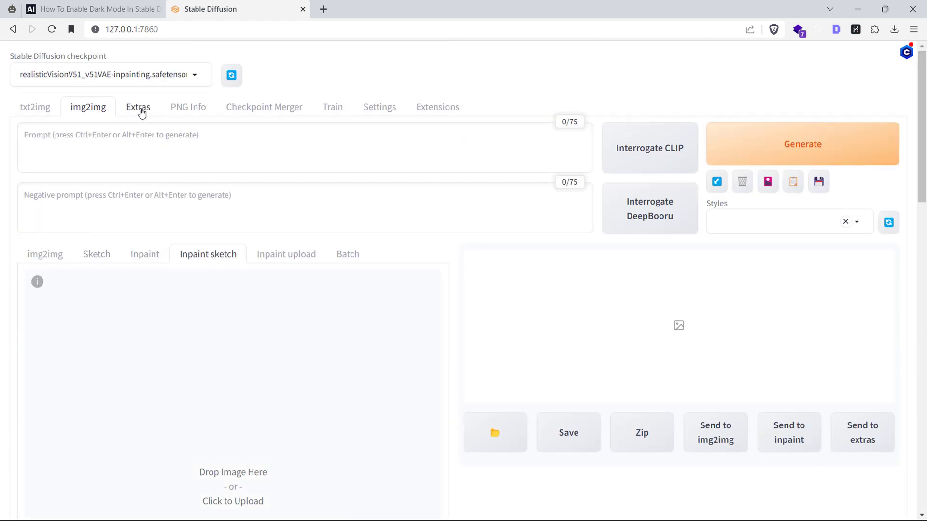
{"action": "left_click", "coordinate": [187, 106]}
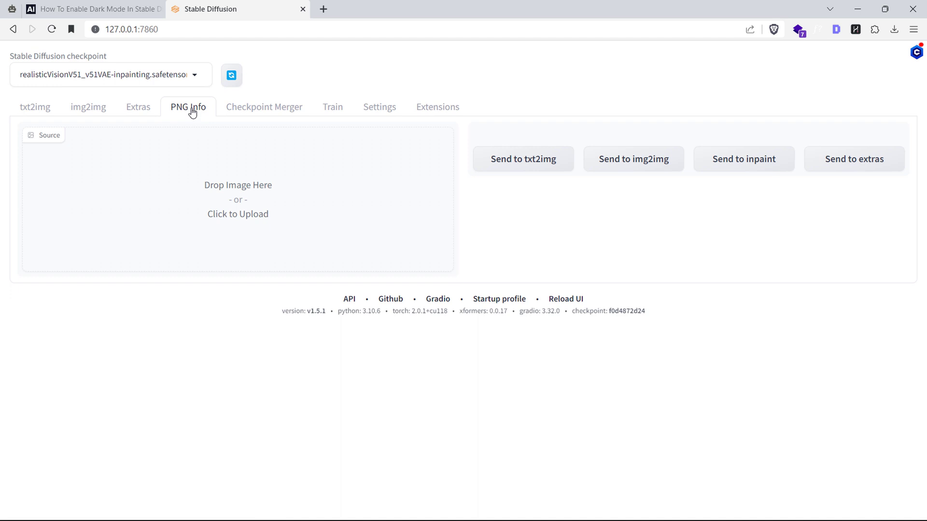
{"action": "left_click", "coordinate": [34, 106]}
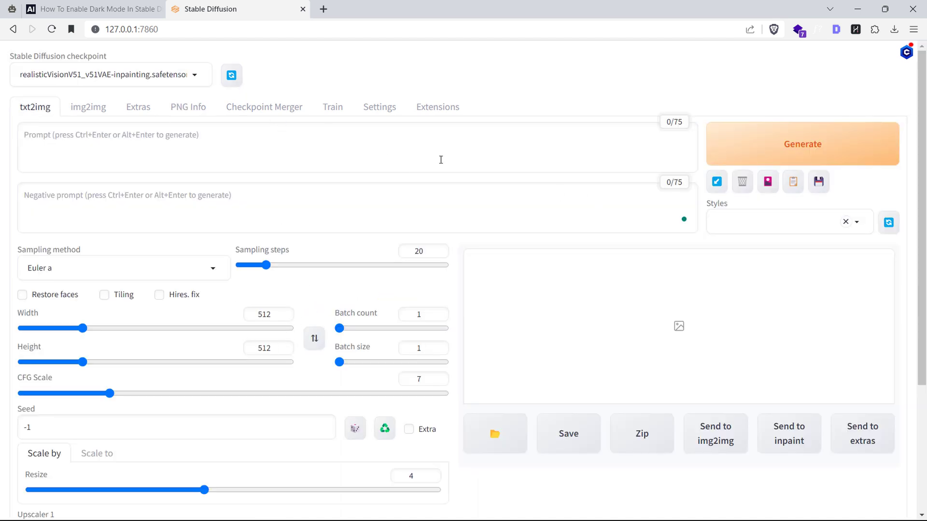
{"action": "scroll", "scroll_direction": "down", "scroll_amount": 3}
{"action": "type", "text": "/?__theme=dark"}
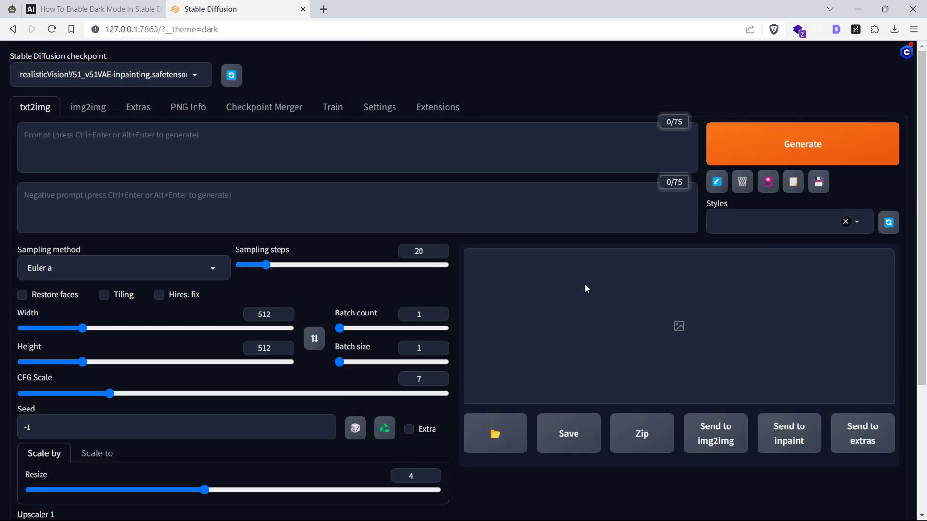
{"action": "mouse_move", "coordinate": [119, 174]}
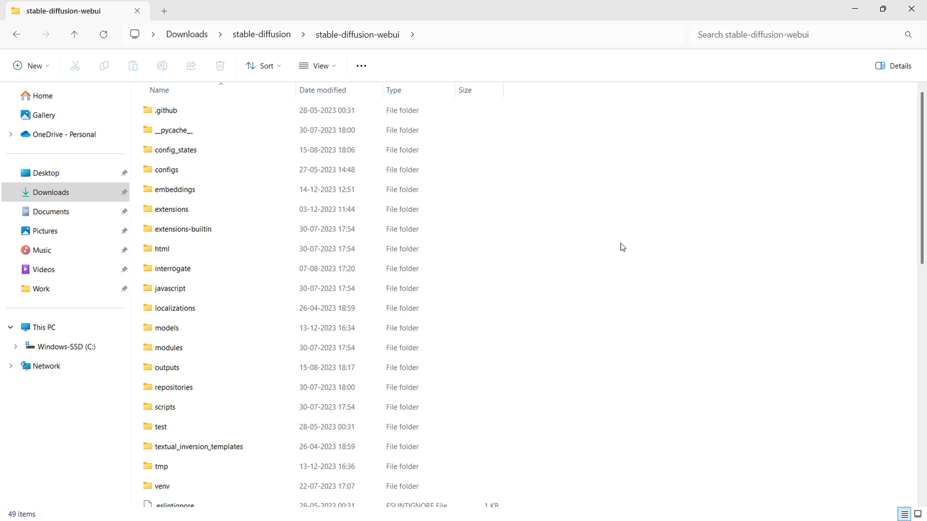
{"action": "mouse_move", "coordinate": [633, 247]}
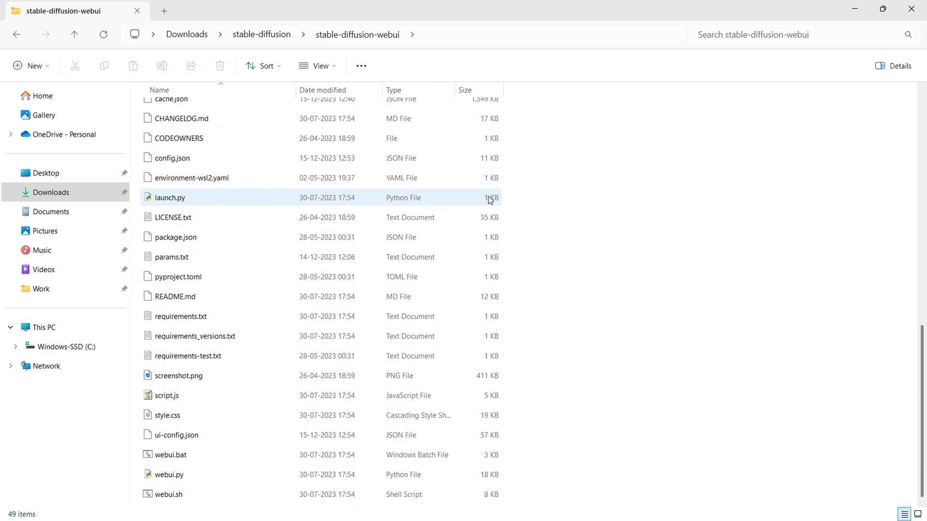
- Show the classic full context menu for webui-user.bat in the stable-diffusion-webui folder
{"action": "scroll", "scroll_direction": "down", "scroll_amount": 3}
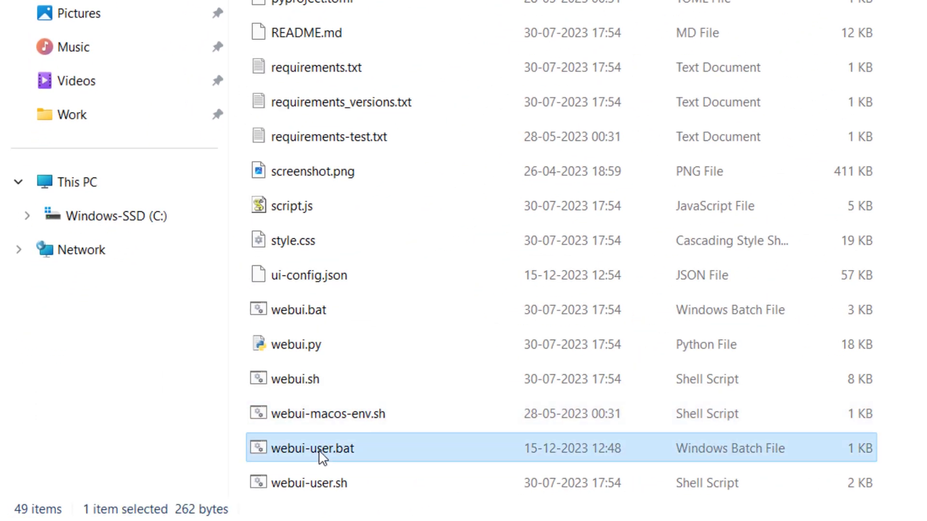
{"action": "mouse_move", "coordinate": [324, 454]}
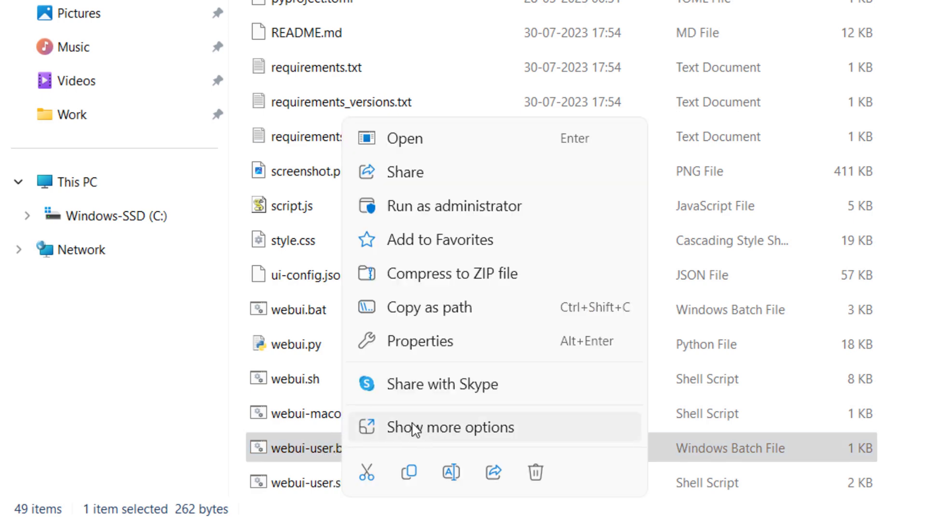
{"action": "left_click", "coordinate": [450, 428]}
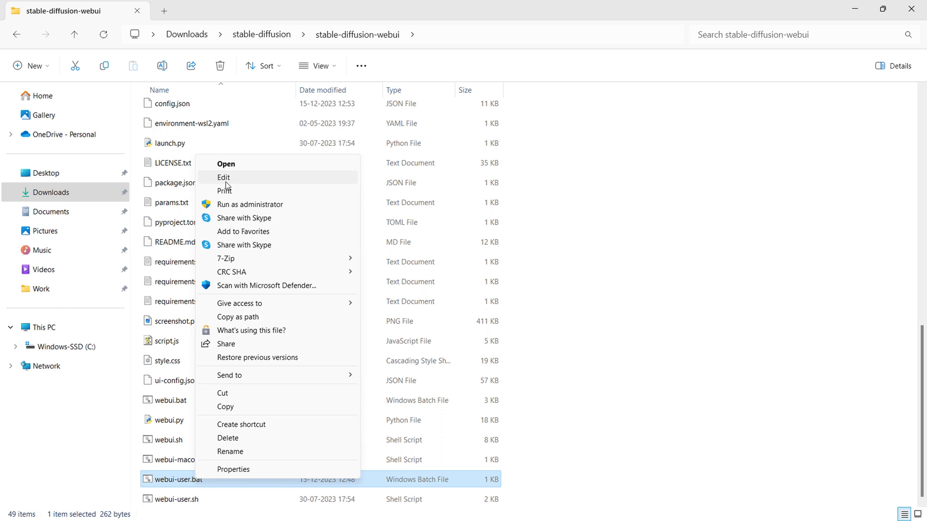
- Append --theme dark to COMMANDLINE_ARGS in webui-user.bat, save it and close Notepad
{"action": "left_click", "coordinate": [224, 177]}
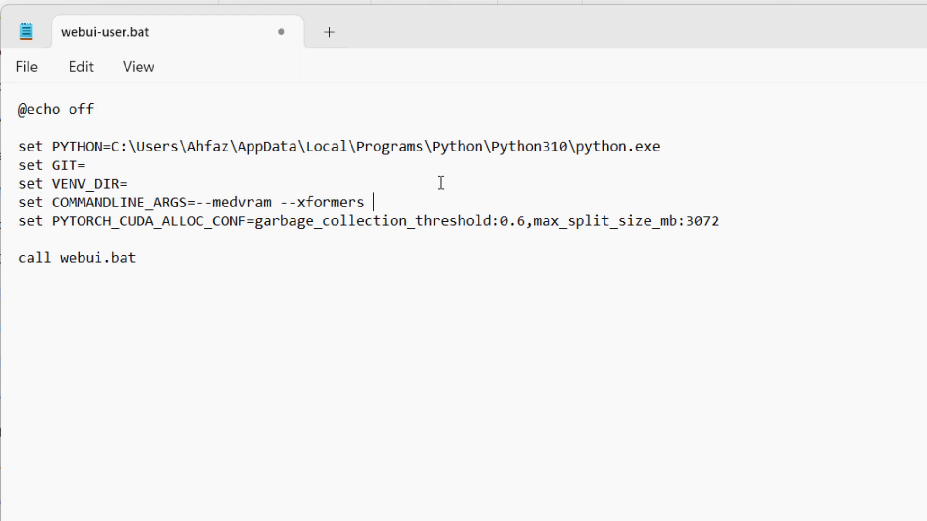
{"action": "type", "text": "--the"}
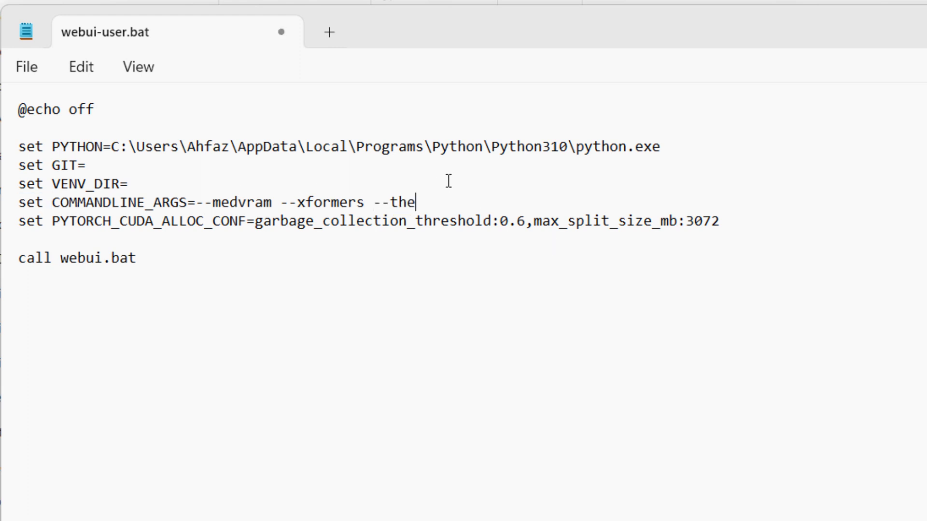
{"action": "type", "text": "me dark"}
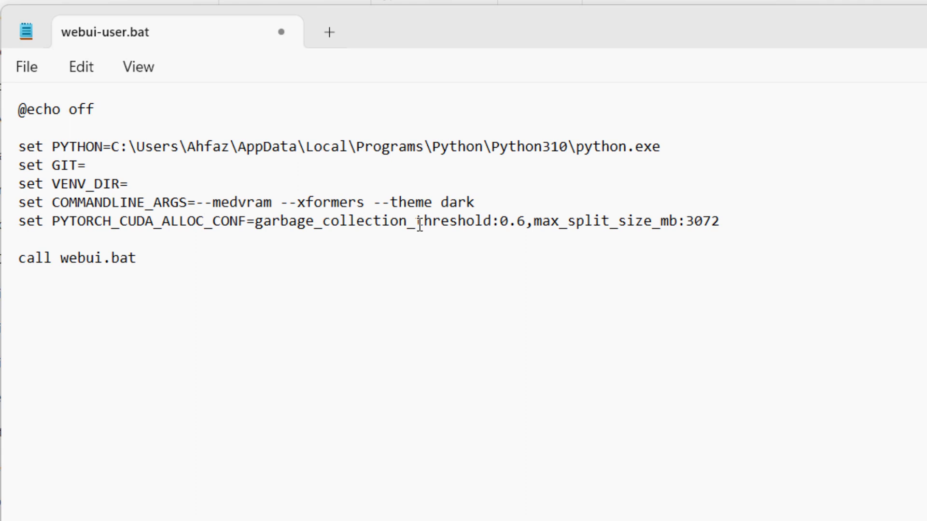
{"action": "left_click", "coordinate": [25, 65]}
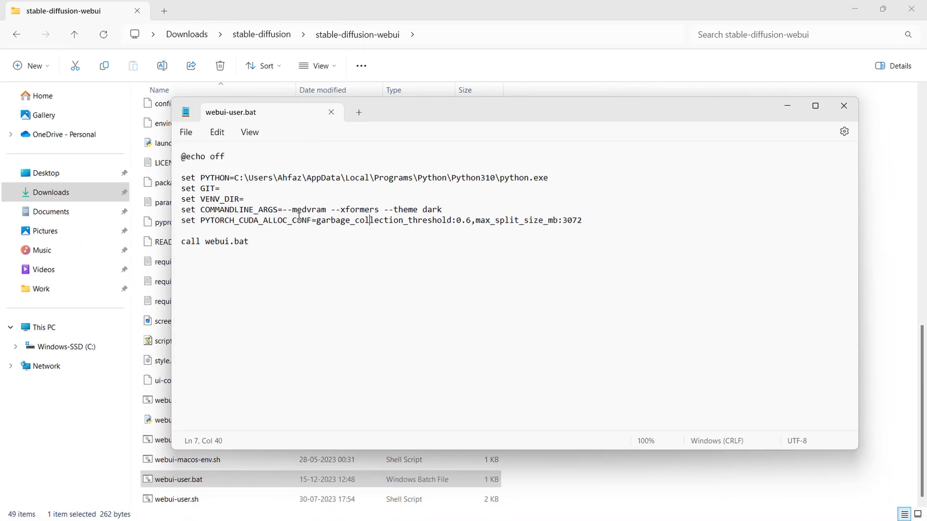
{"action": "left_click", "coordinate": [843, 106]}
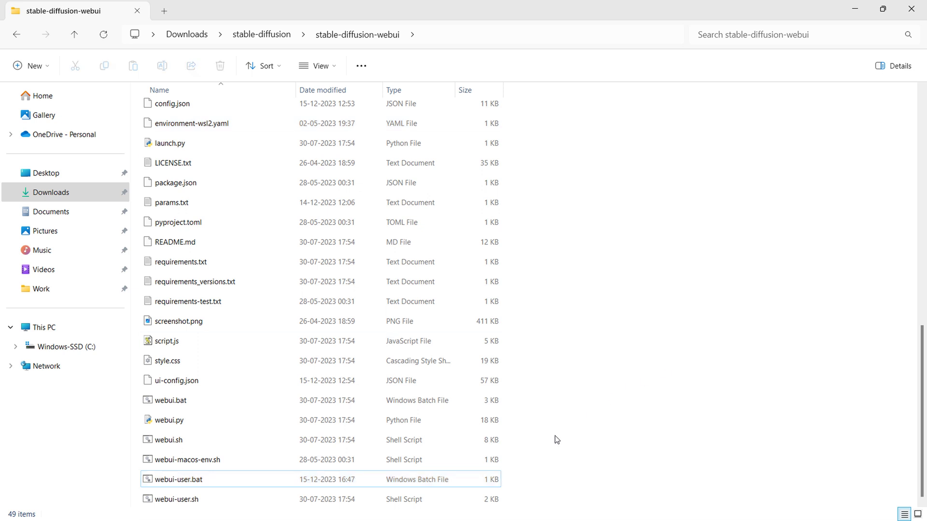
- Bring the WebUI back up and view the Extras and Train pages in the dark theme
{"action": "left_click", "coordinate": [179, 479]}
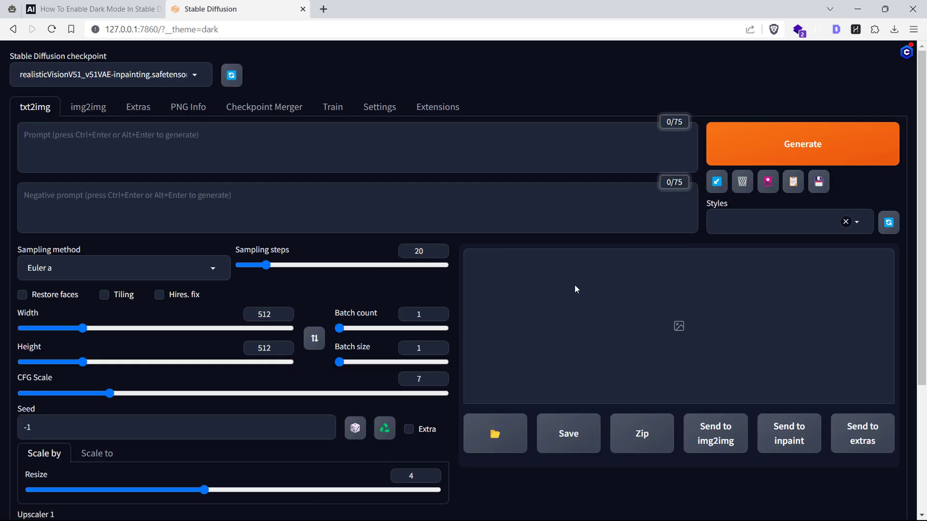
{"action": "mouse_move", "coordinate": [85, 136]}
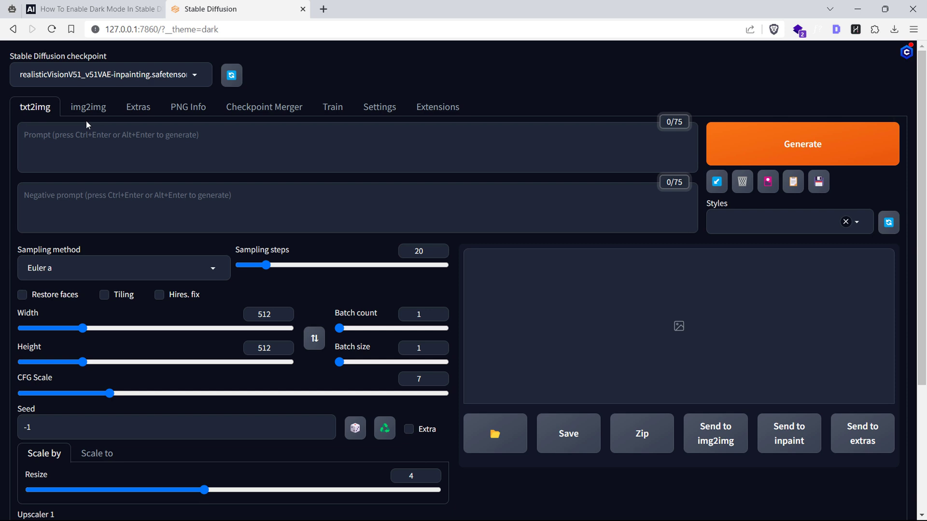
{"action": "left_click", "coordinate": [138, 106]}
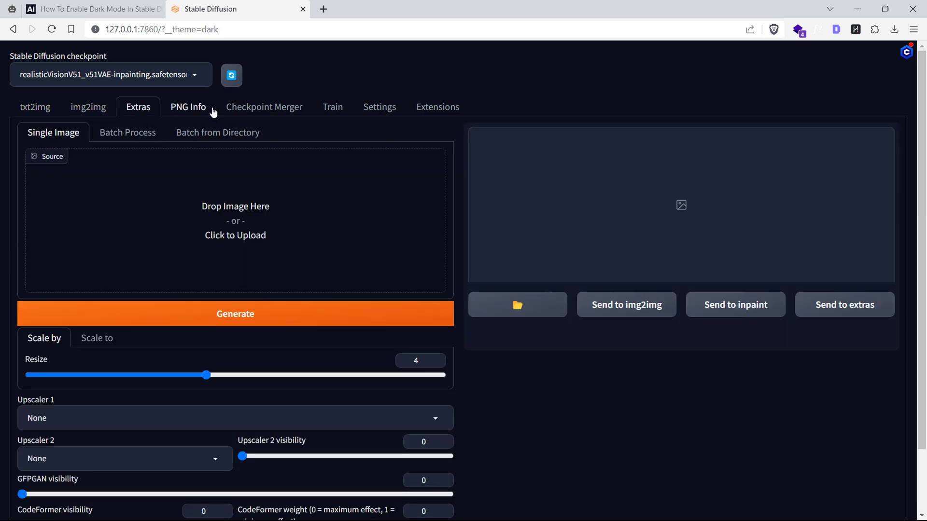
{"action": "left_click", "coordinate": [332, 106]}
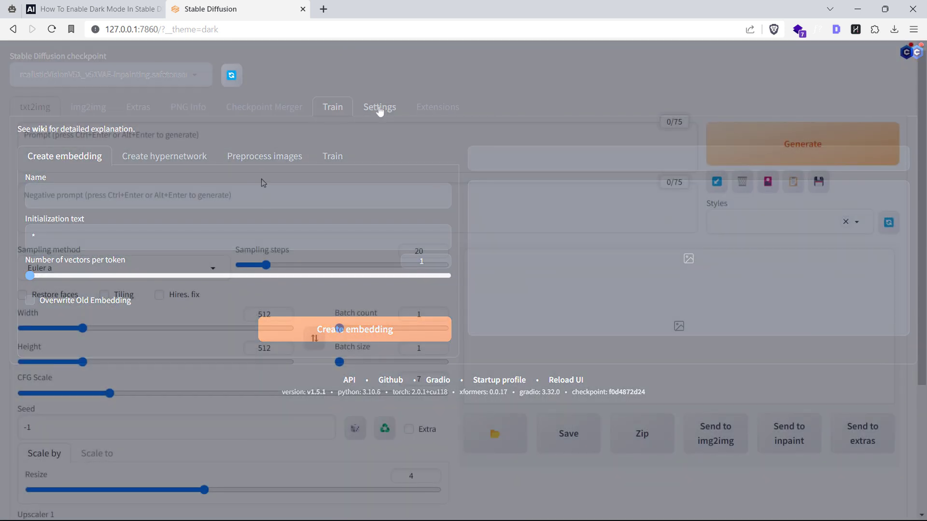
- In Settings > User interface, choose gradio/monochrome as the Gradio theme
{"action": "left_click", "coordinate": [380, 107]}
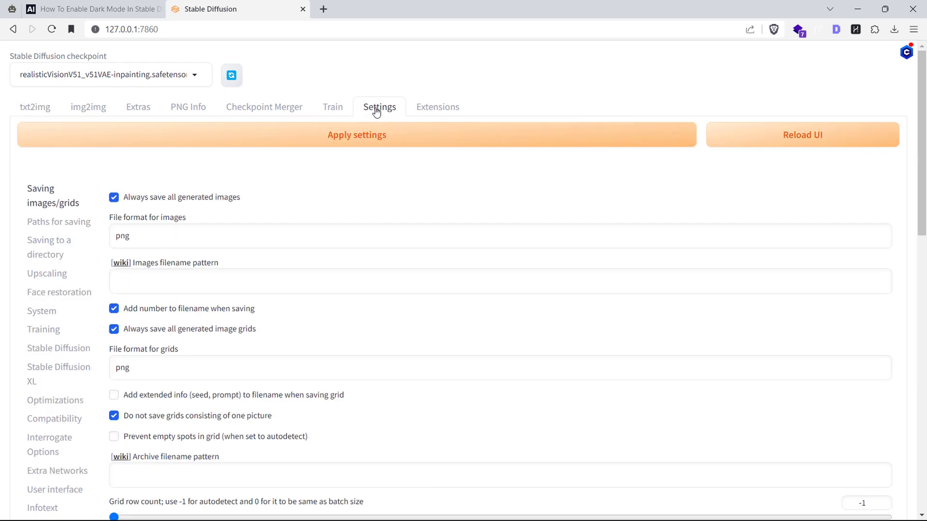
{"action": "scroll", "scroll_direction": "down", "scroll_amount": 3}
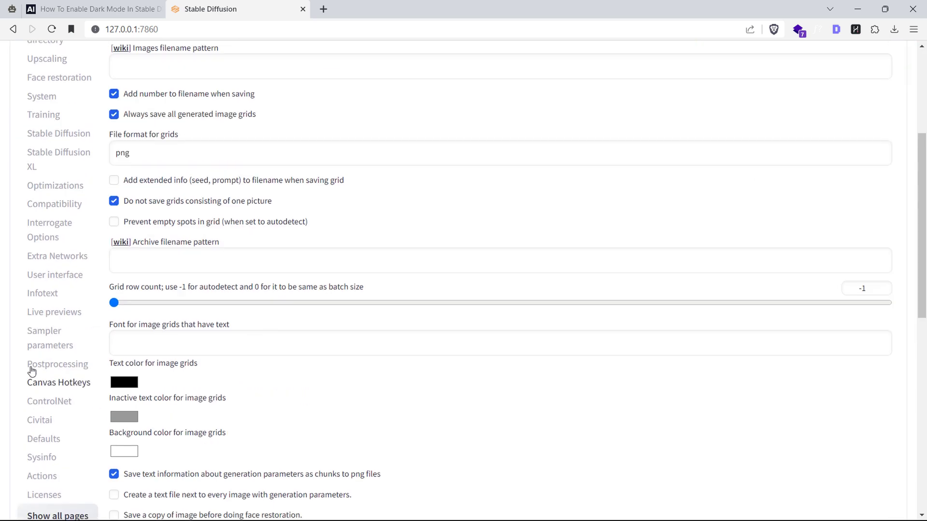
{"action": "left_click", "coordinate": [54, 274]}
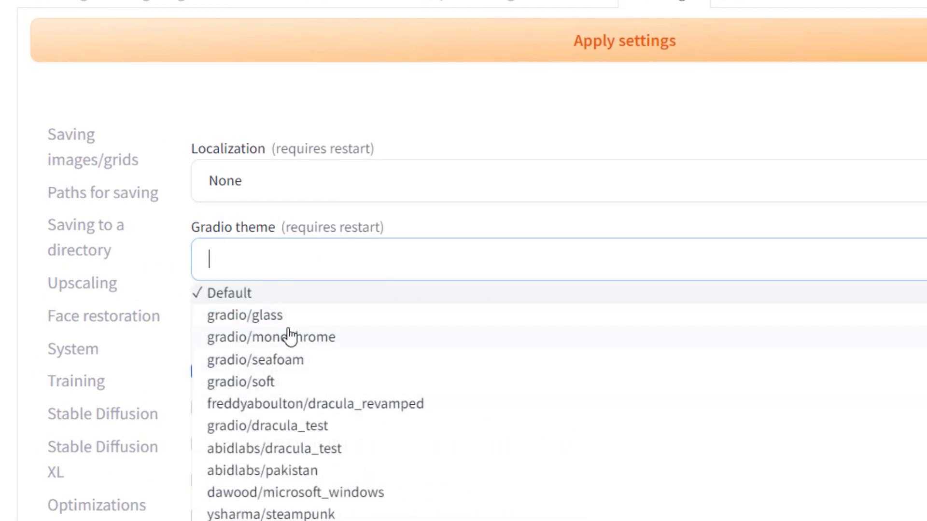
{"action": "left_click", "coordinate": [245, 314]}
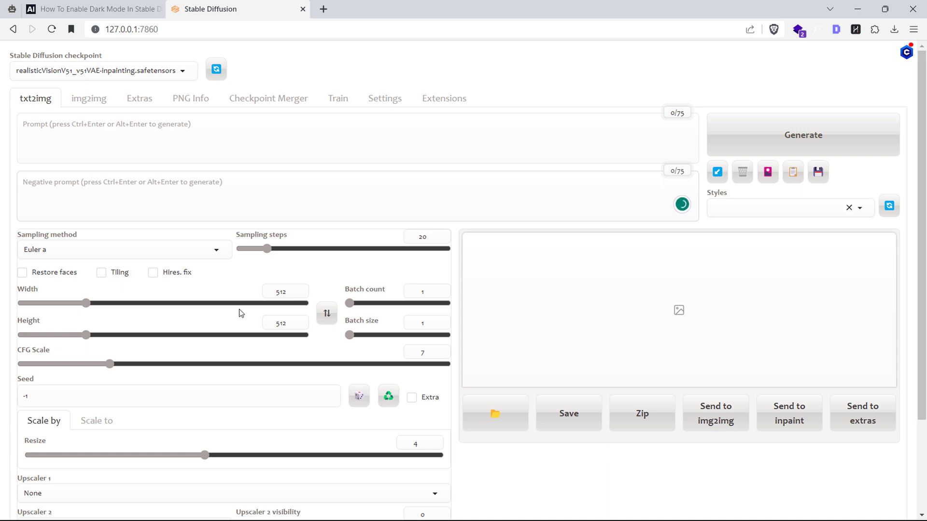
- Set the Gradio theme back to Default, apply settings and reload the UI
{"action": "left_click", "coordinate": [384, 98]}
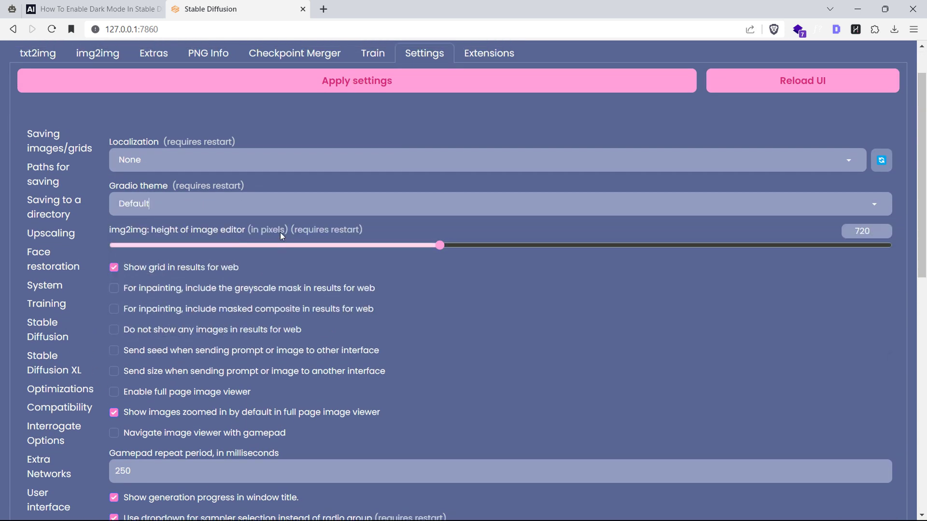
{"action": "left_click", "coordinate": [356, 81]}
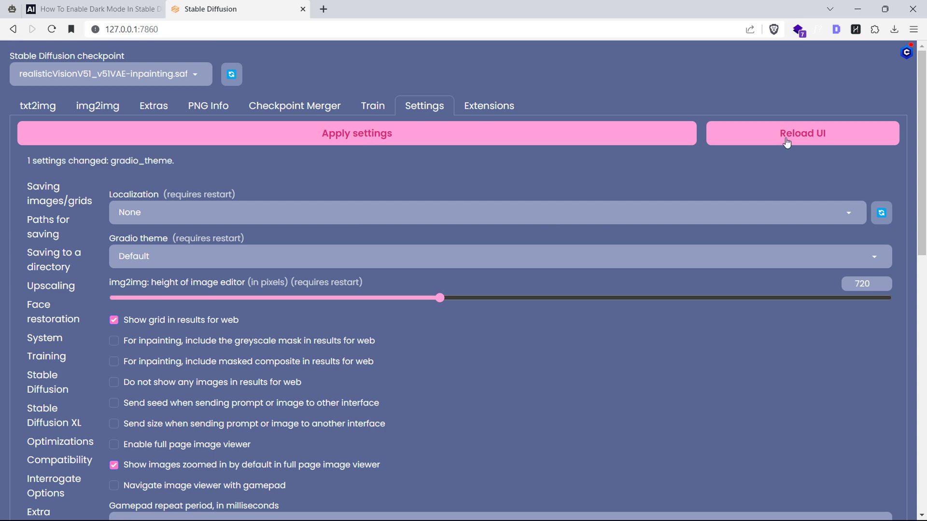
{"action": "left_click", "coordinate": [802, 134]}
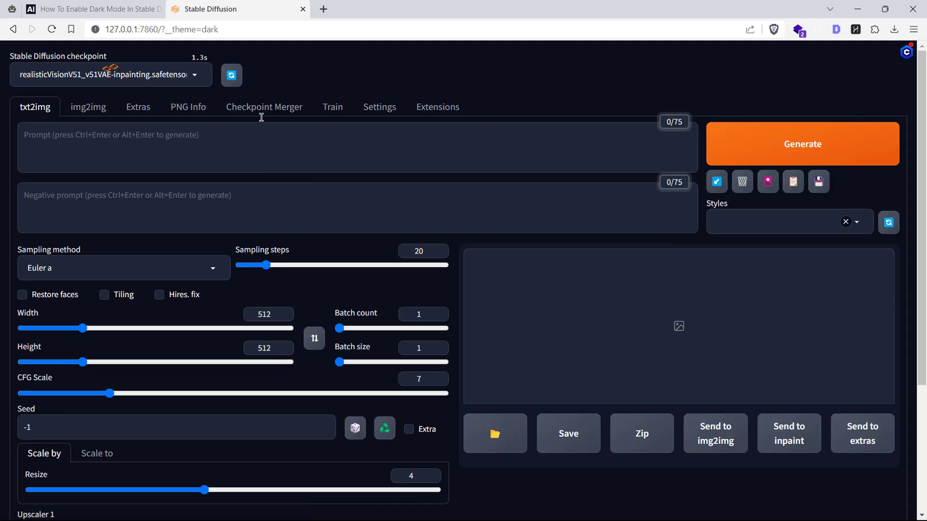
- View the img2img, PNG Info and Settings pages rendered in the restored dark theme
{"action": "scroll", "scroll_direction": "down", "scroll_amount": 3}
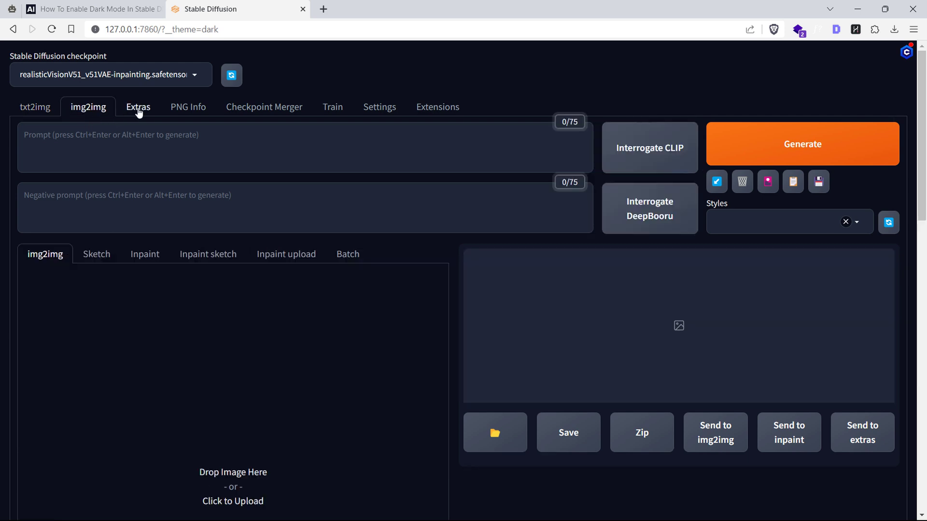
{"action": "left_click", "coordinate": [187, 106]}
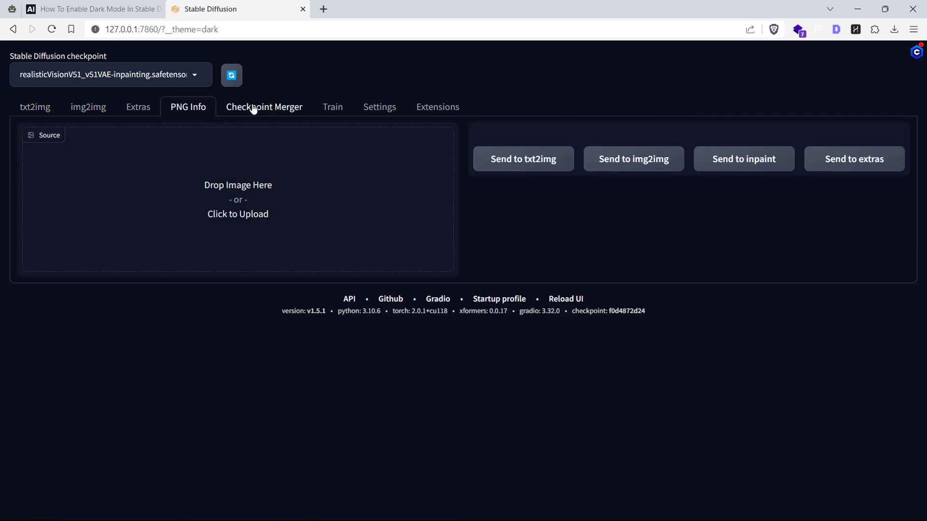
{"action": "left_click", "coordinate": [380, 106]}
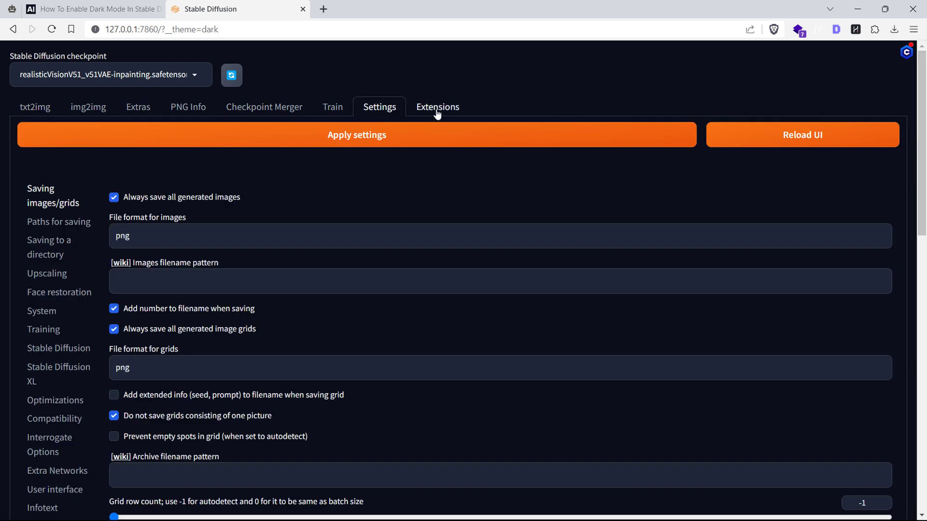